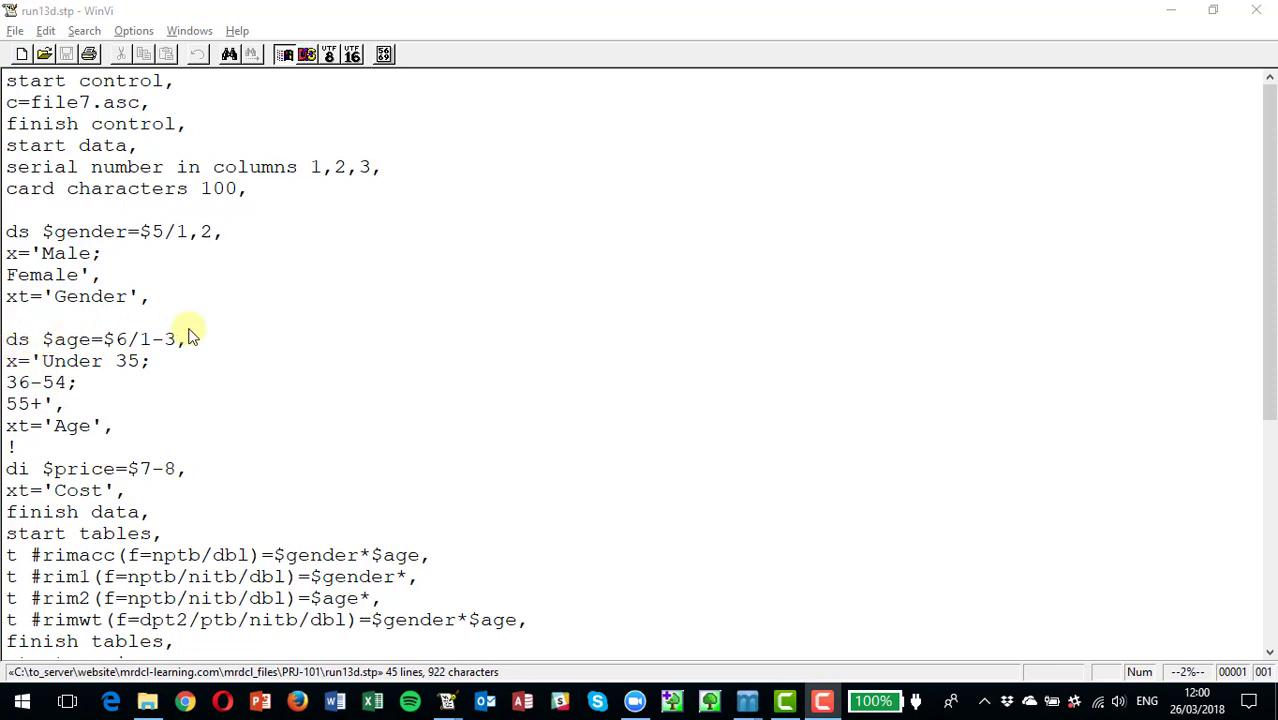
{"action": "mouse_move", "coordinate": [213, 385]}
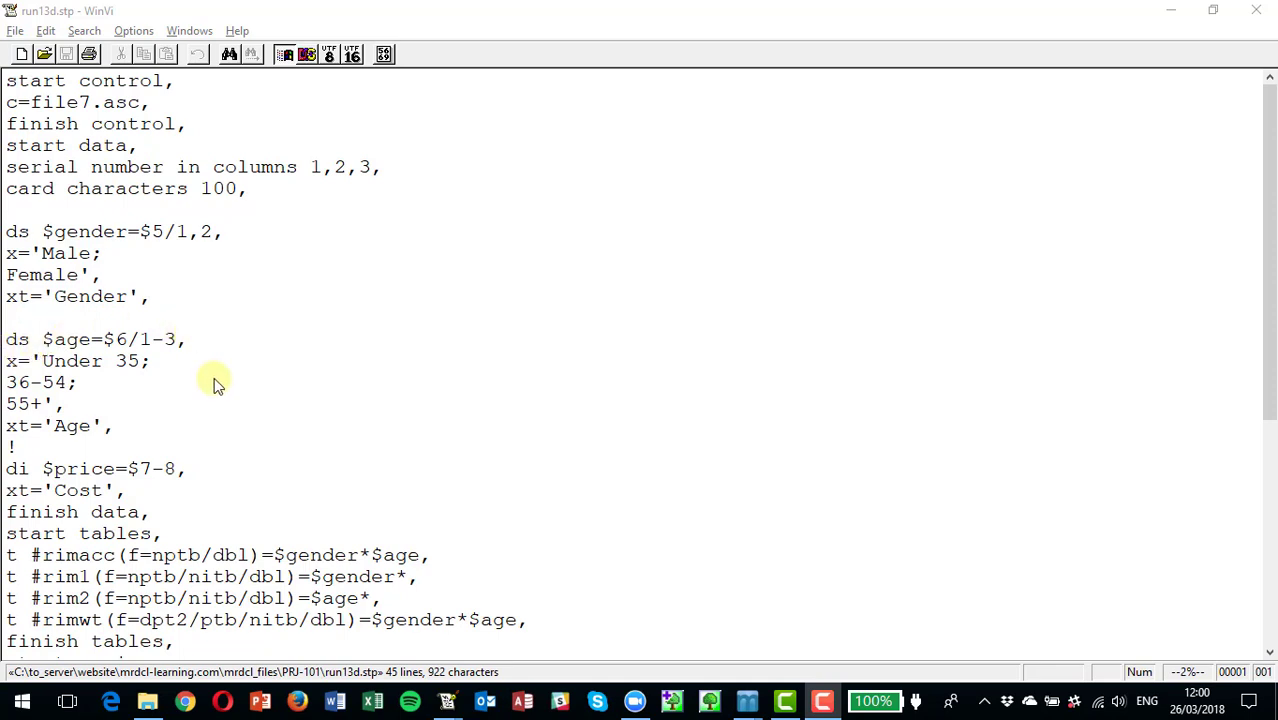
Step: Add a syntax line to the setup listing $io and bs.$weight to csv
{"action": "scroll", "scroll_direction": "down", "scroll_amount": 3}
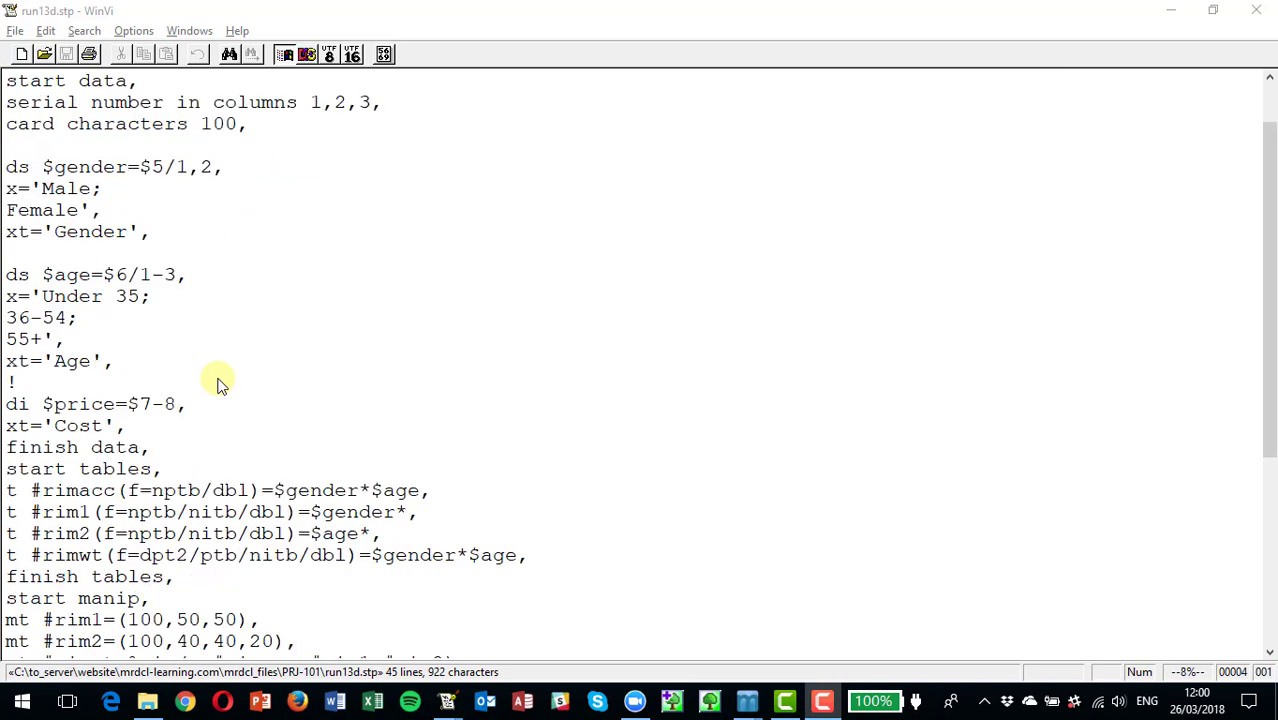
{"action": "scroll", "scroll_direction": "down", "scroll_amount": 3}
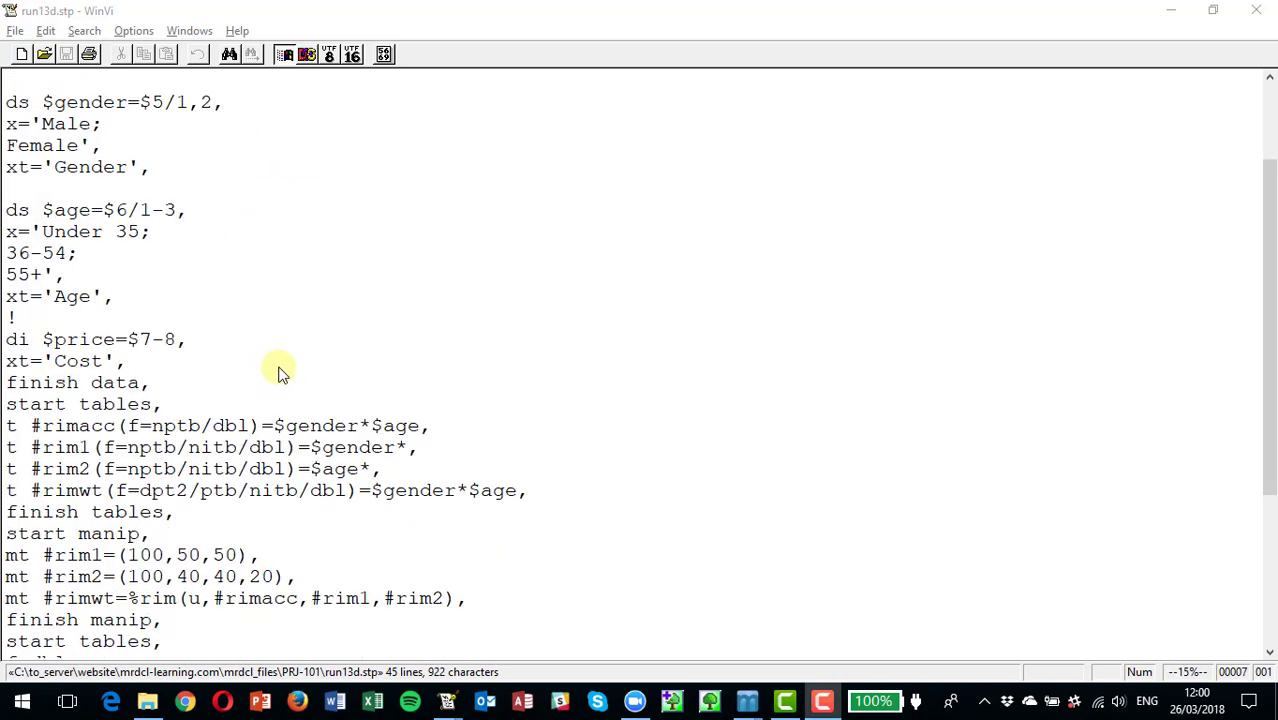
{"action": "mouse_move", "coordinate": [267, 335]}
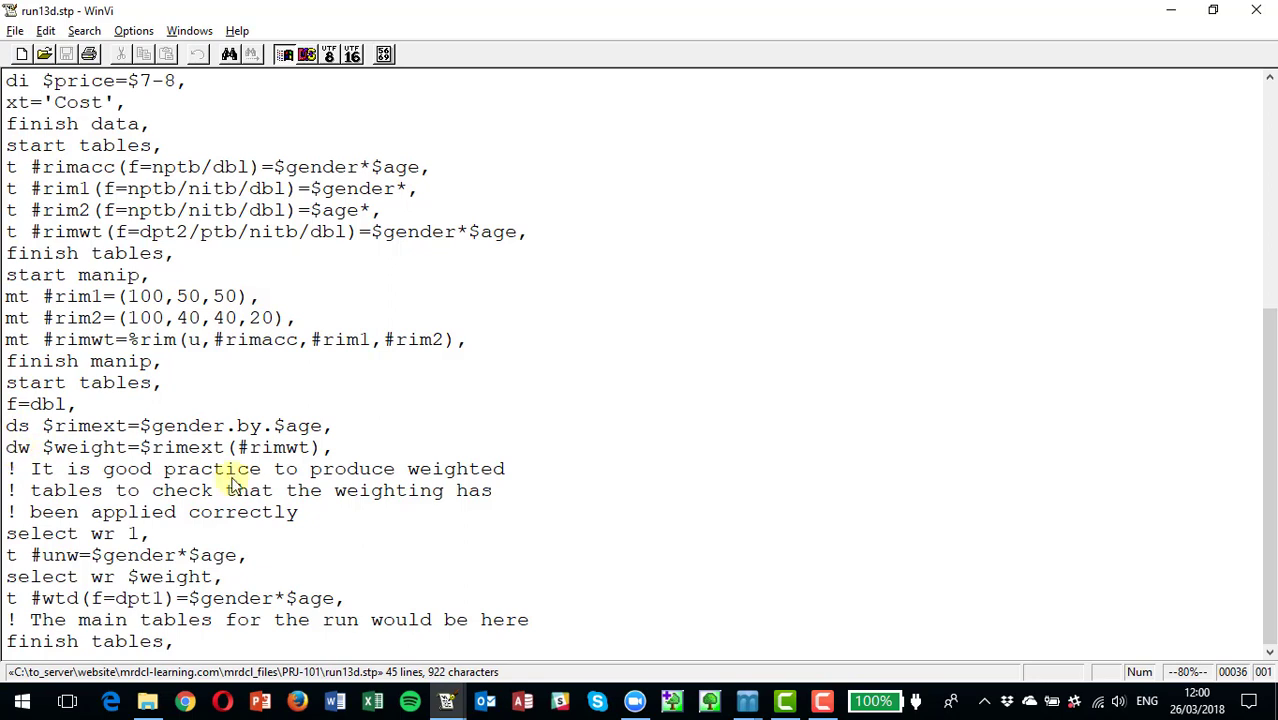
{"action": "triple_click", "coordinate": [167, 447]}
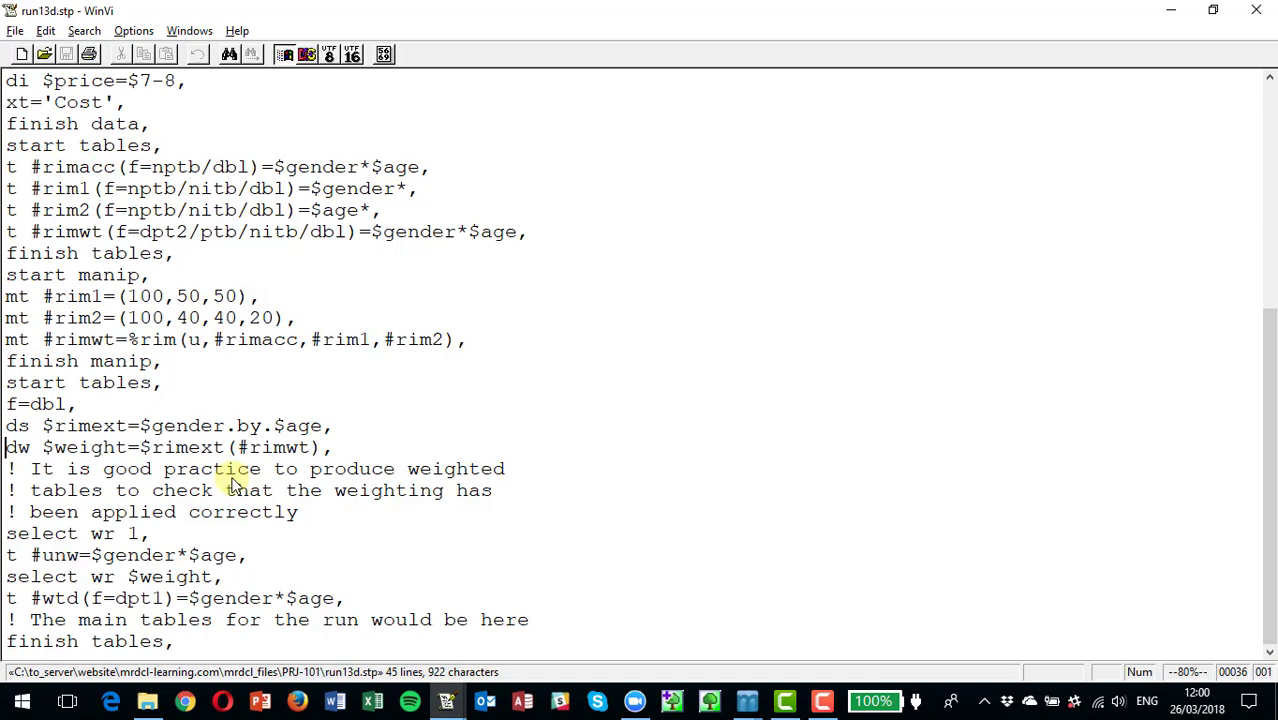
{"action": "type", "text": "if"}
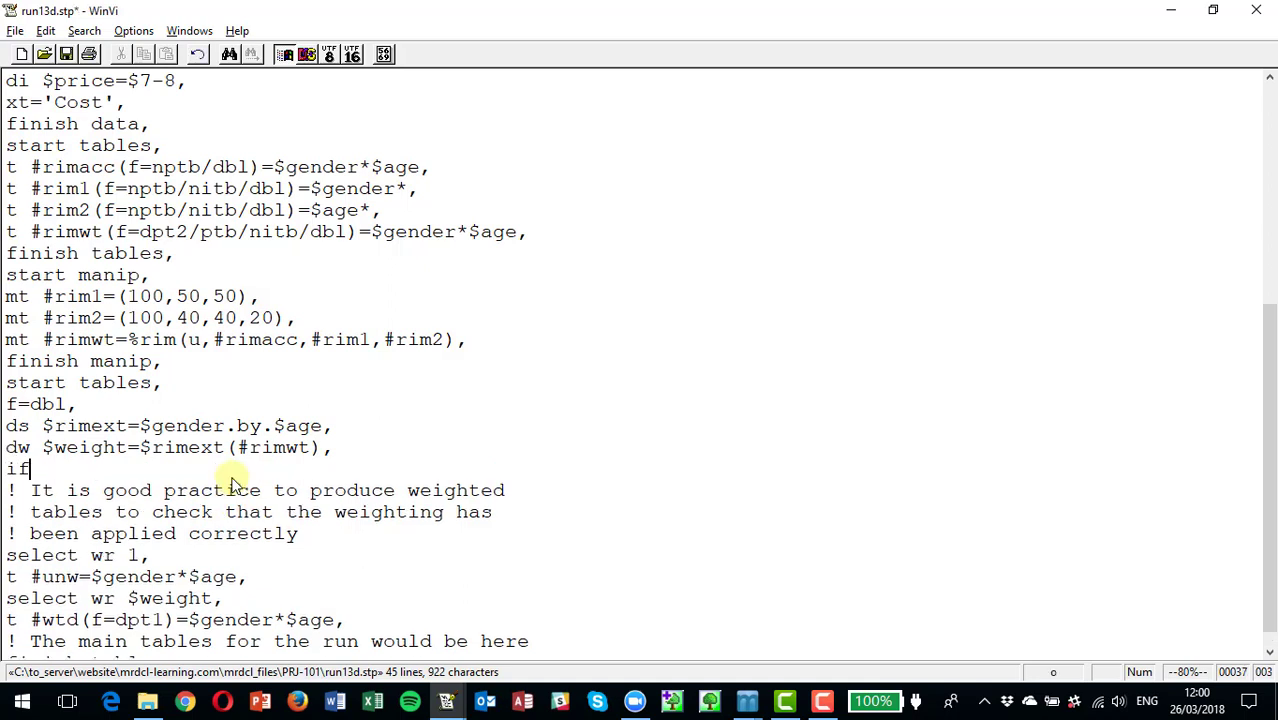
{"action": "type", "text": "list $io"}
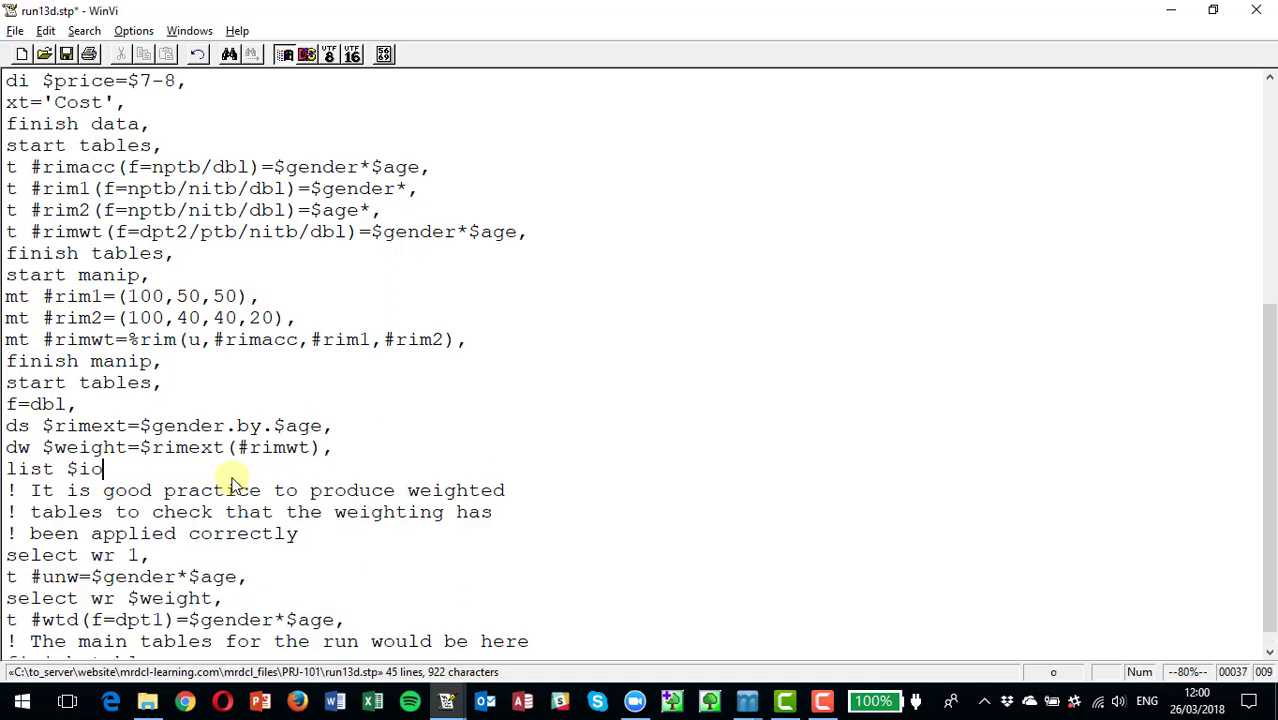
{"action": "type", "text": "bs.$weight,"}
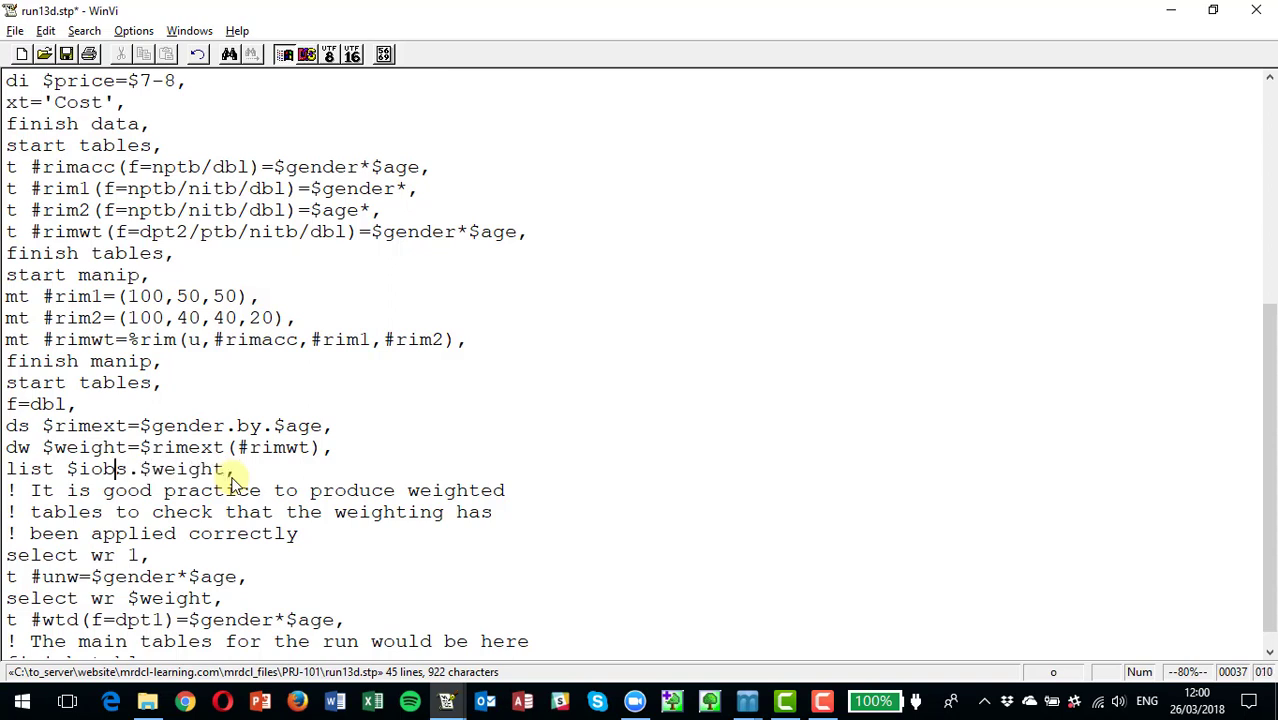
{"action": "type", "text": "csv"}
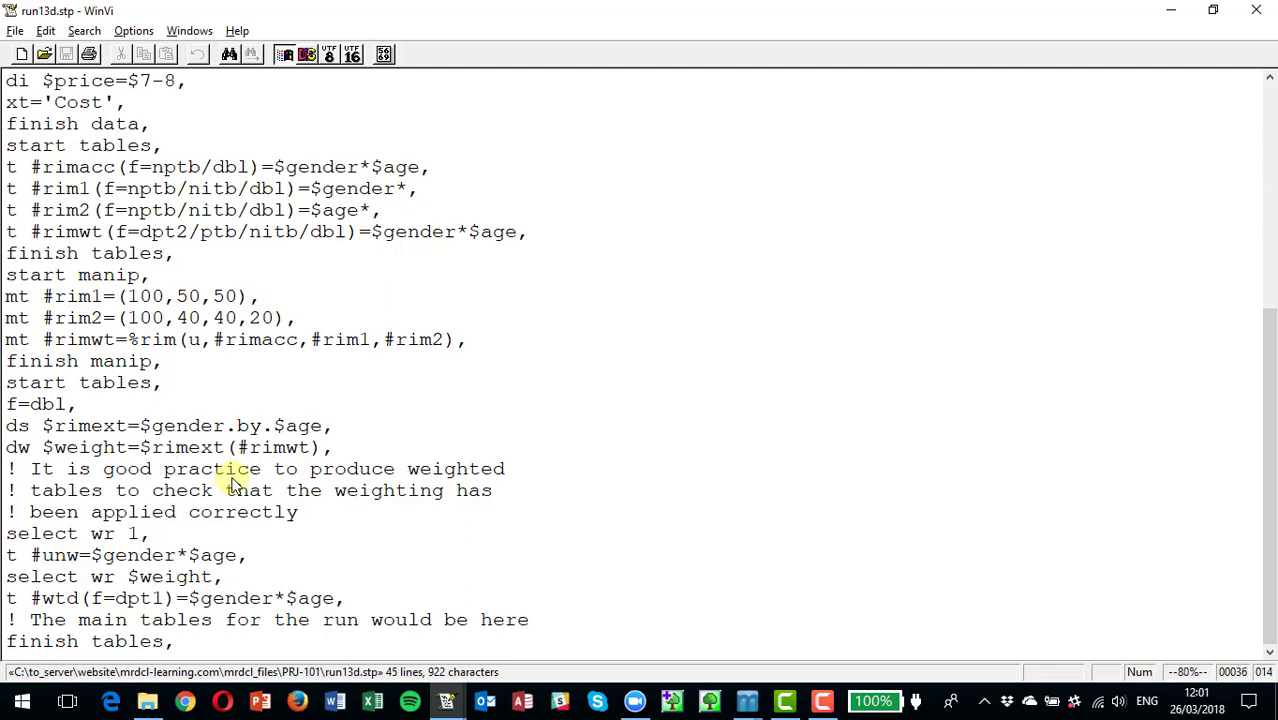
Step: Reposition in the setup file and switch away to carry out the editor command
{"action": "triple_click", "coordinate": [167, 447]}
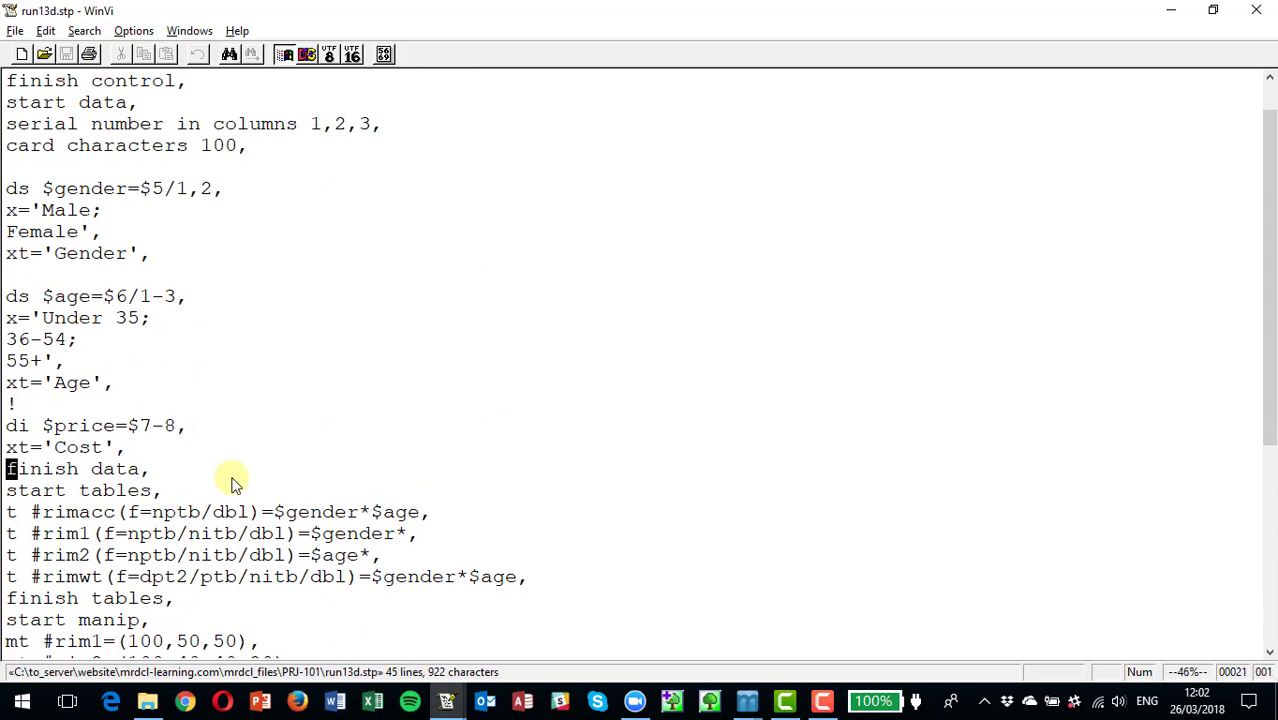
{"action": "triple_click", "coordinate": [75, 468]}
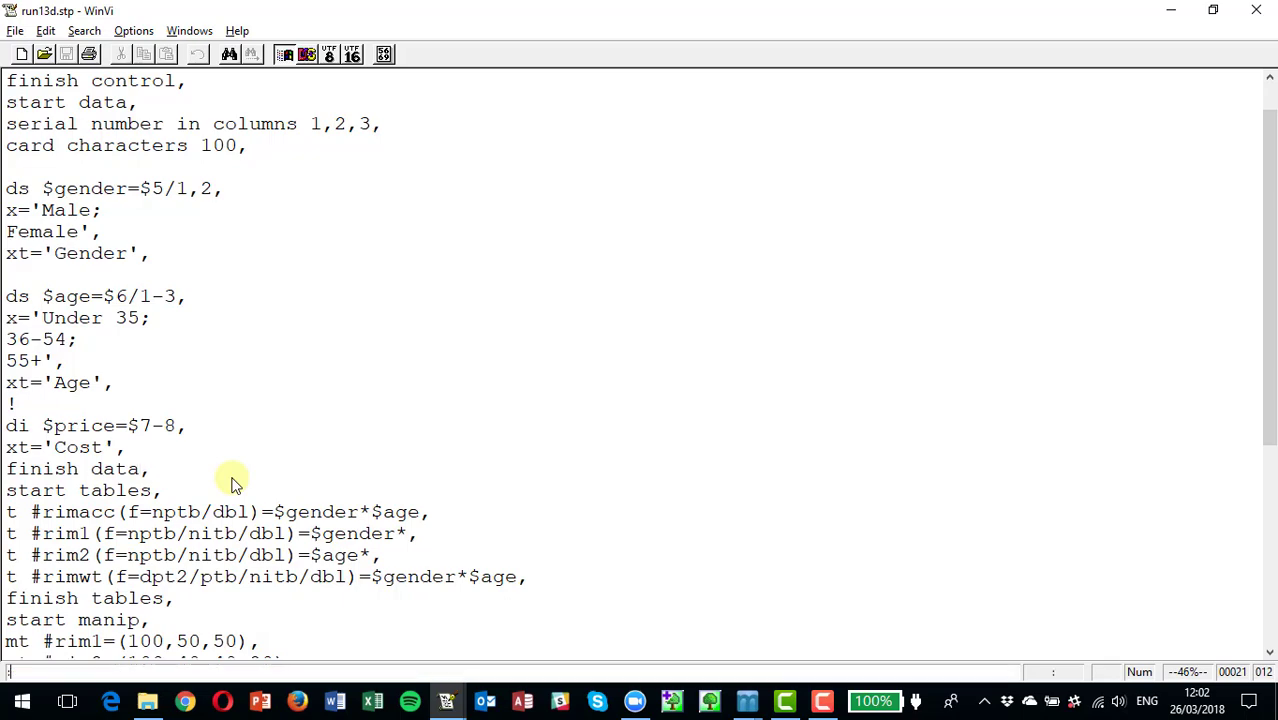
{"action": "key", "text": "alt+tab"}
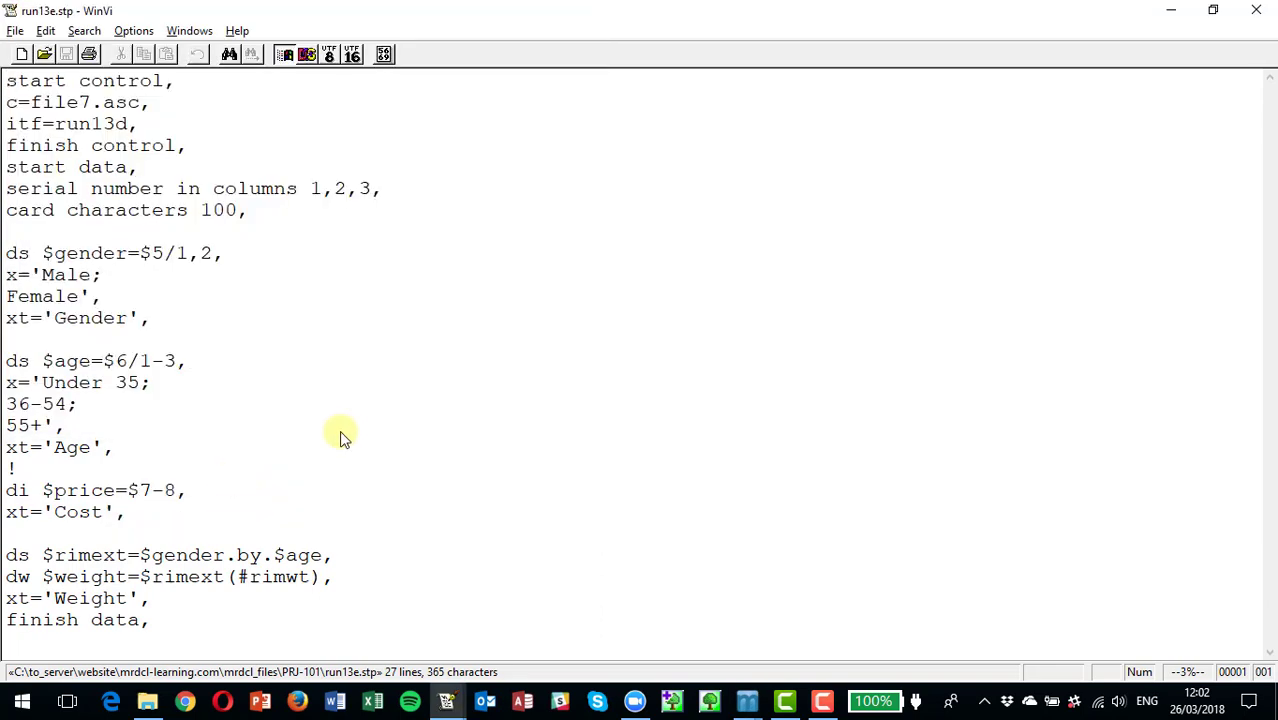
{"action": "mouse_move", "coordinate": [349, 432]}
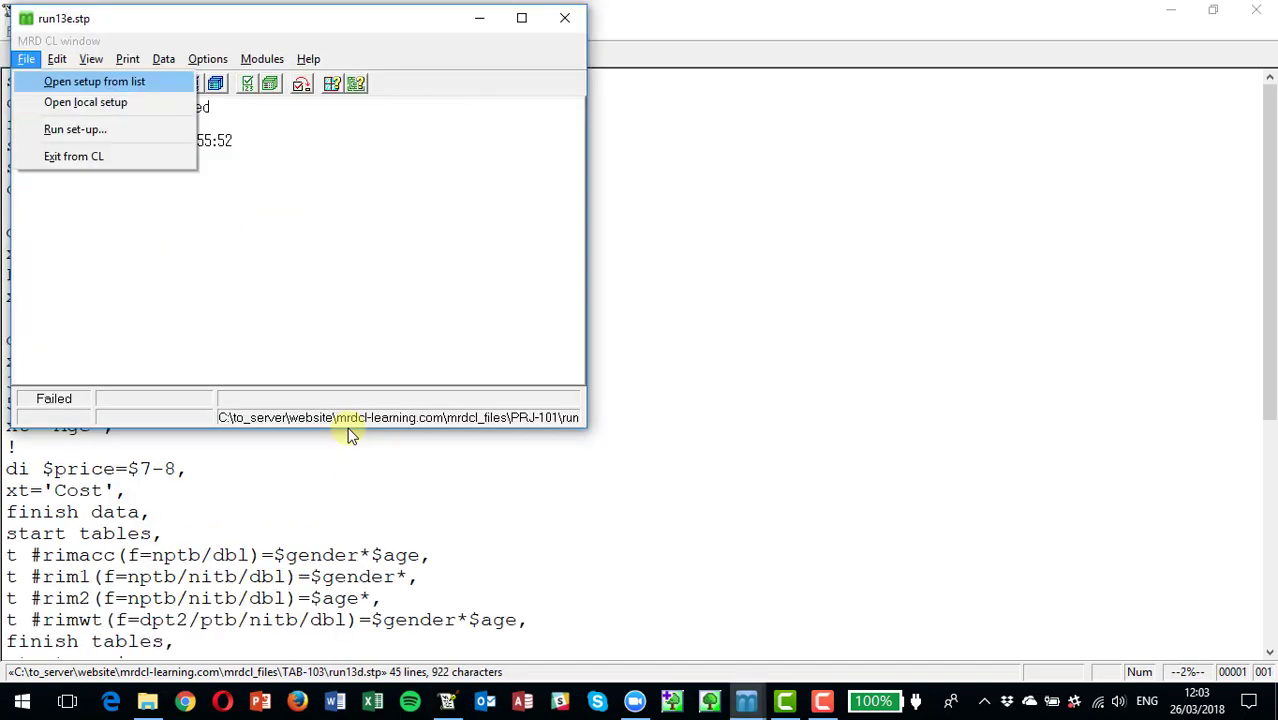
Step: Run run13e.stp, export its data as triple-s 1.2 XML to PRJ-101, and view run13e SSS.xml
{"action": "left_click", "coordinate": [74, 128]}
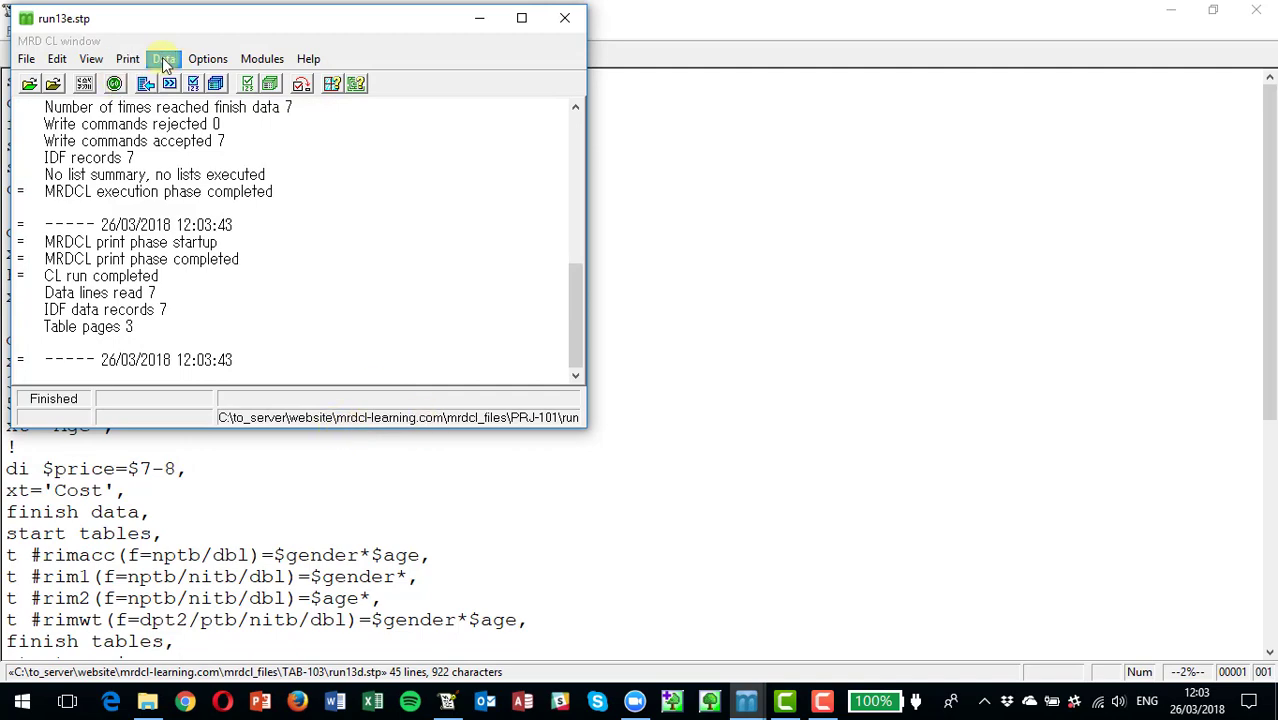
{"action": "left_click", "coordinate": [163, 58]}
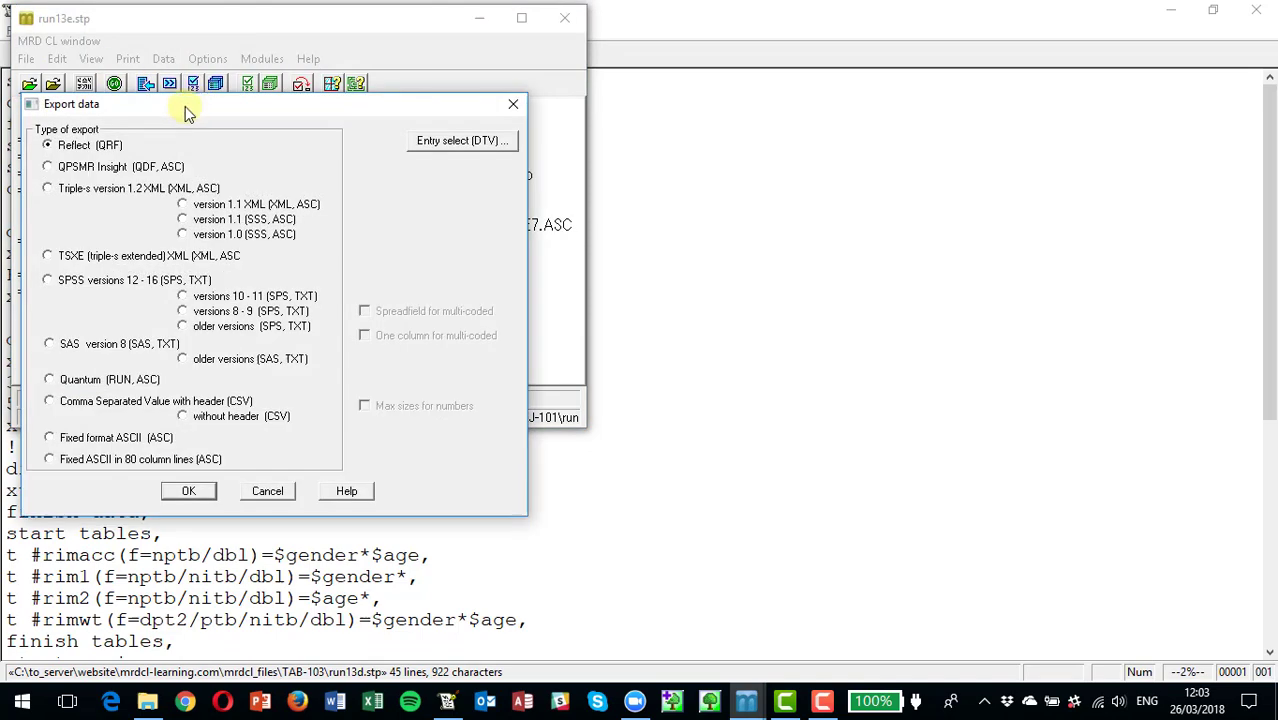
{"action": "left_click", "coordinate": [47, 188]}
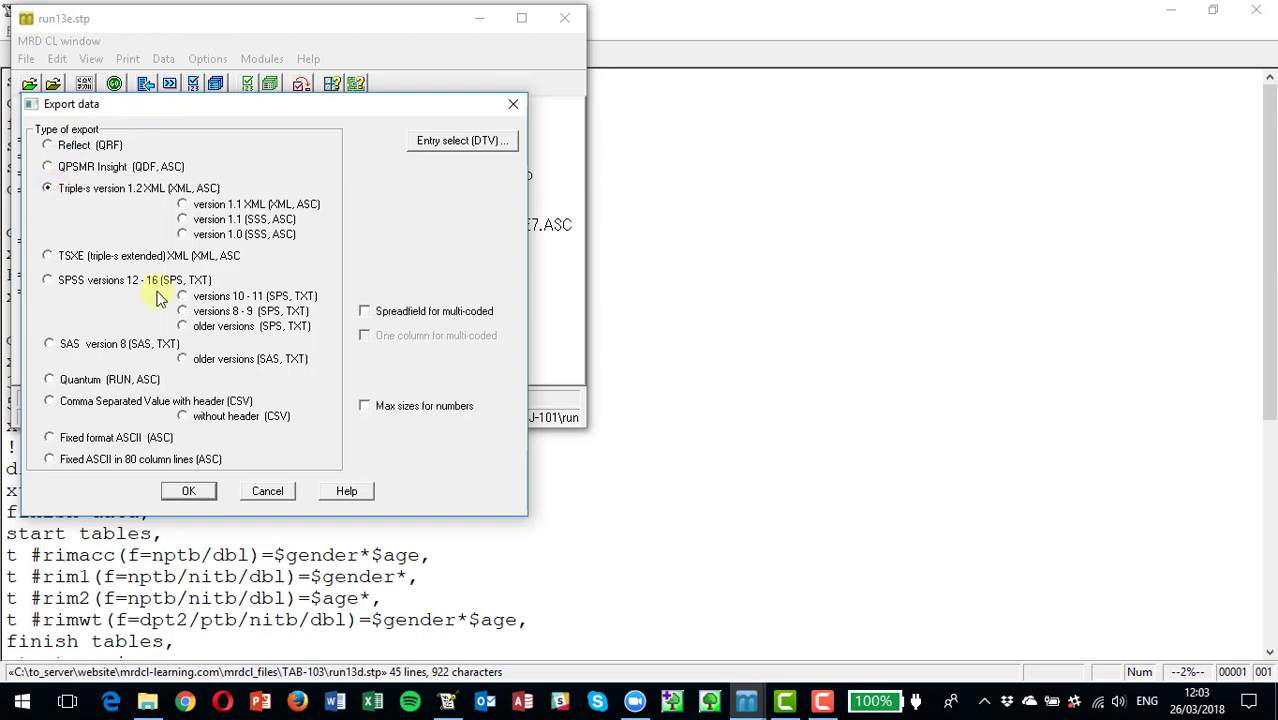
{"action": "left_click", "coordinate": [188, 490]}
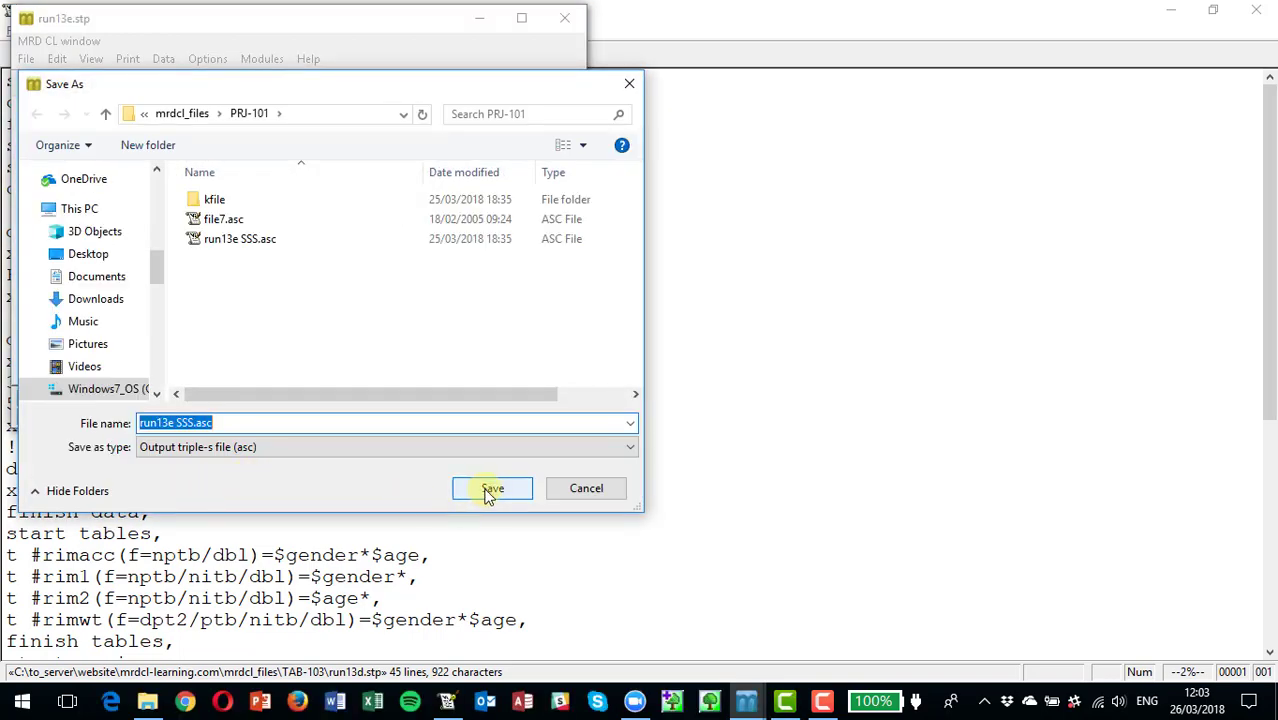
{"action": "left_click", "coordinate": [491, 488]}
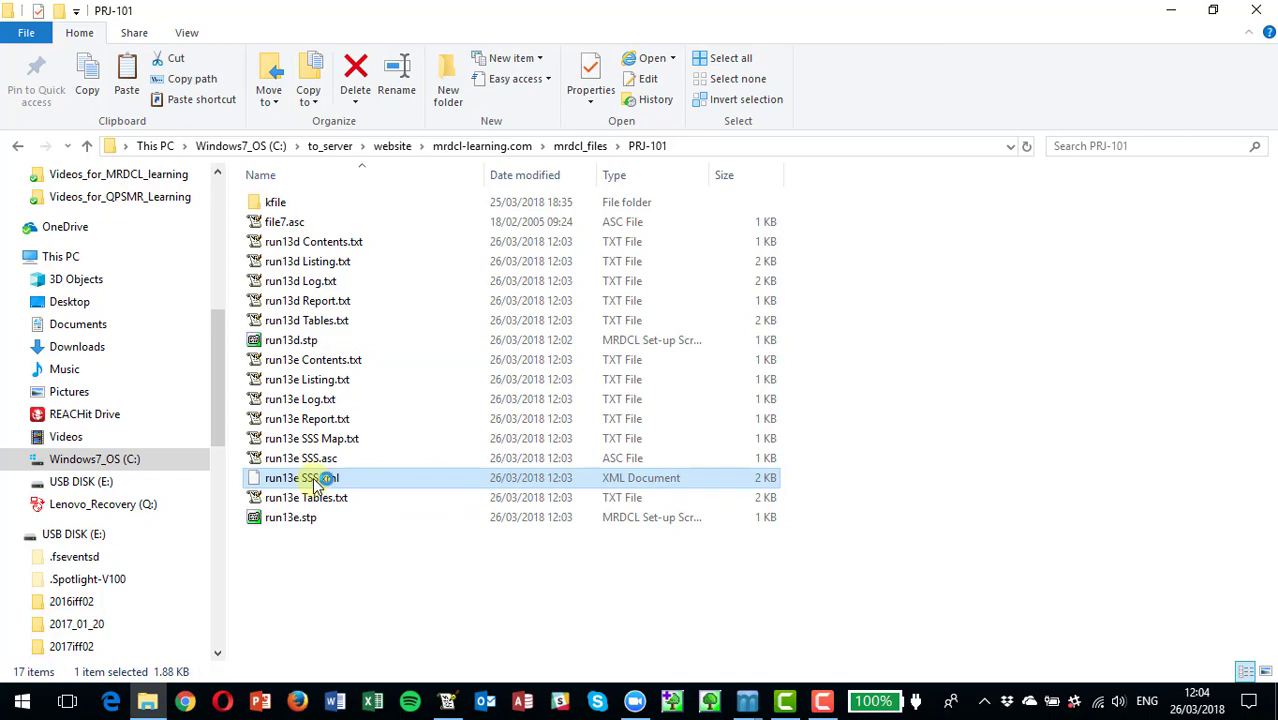
{"action": "double_click", "coordinate": [310, 477]}
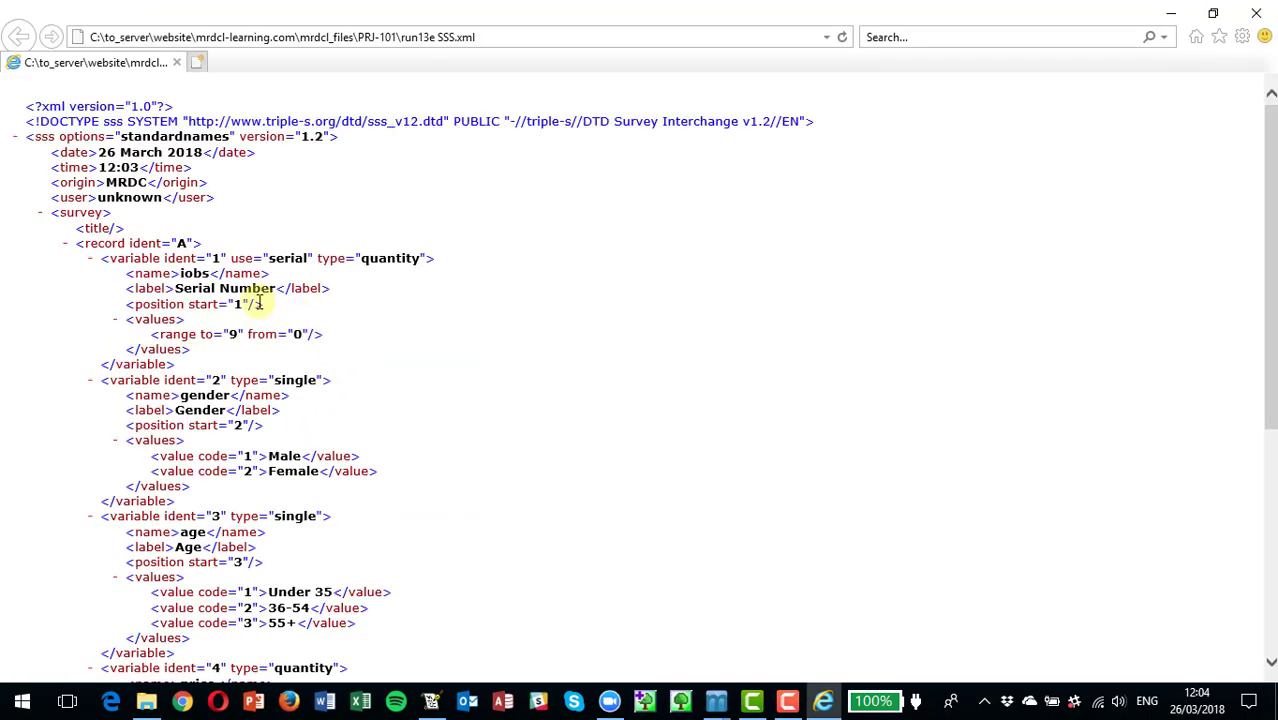
Step: Scroll run13e SSS.xml down to the price, rimext and weight variable definitions
{"action": "scroll", "scroll_direction": "down", "scroll_amount": 3}
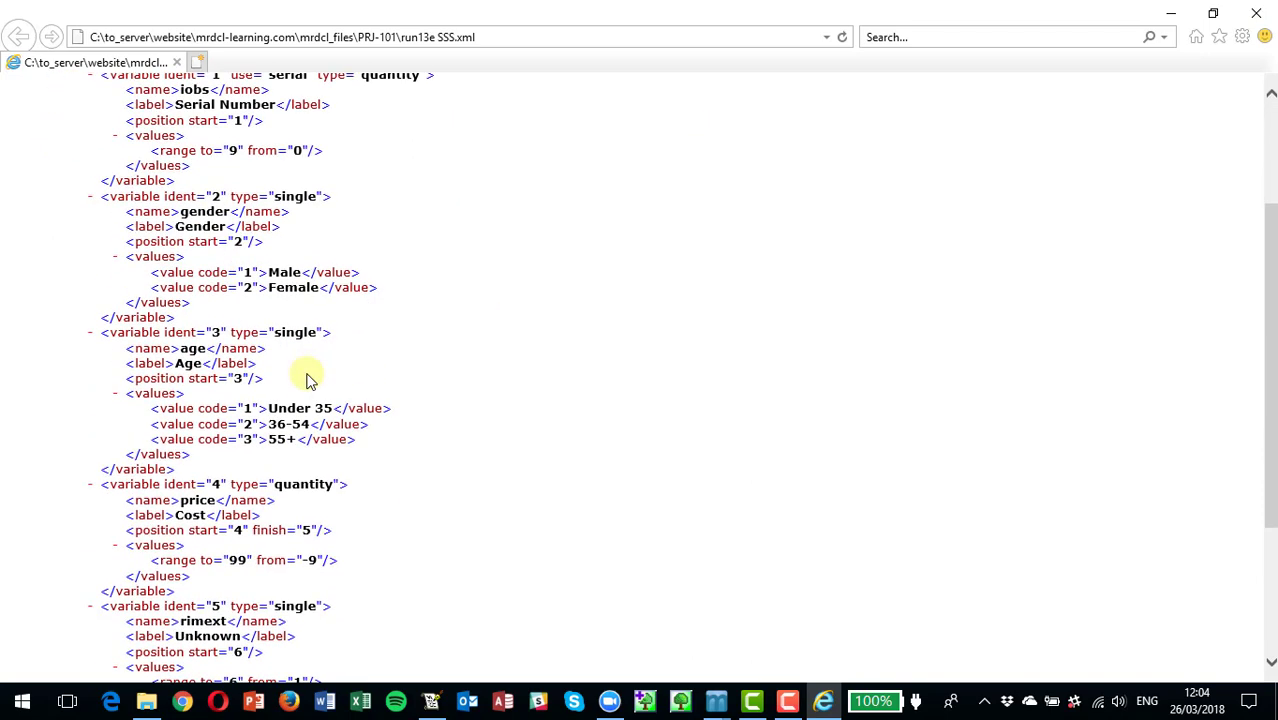
{"action": "scroll", "scroll_direction": "down", "scroll_amount": 3}
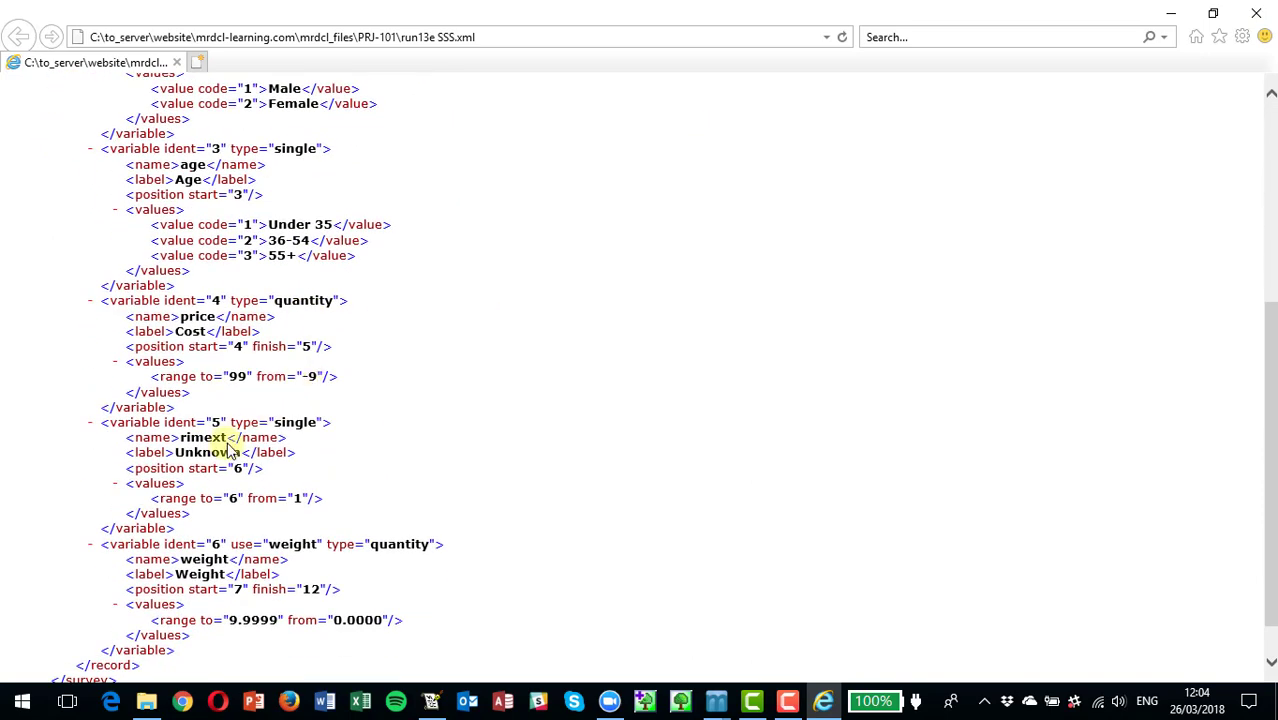